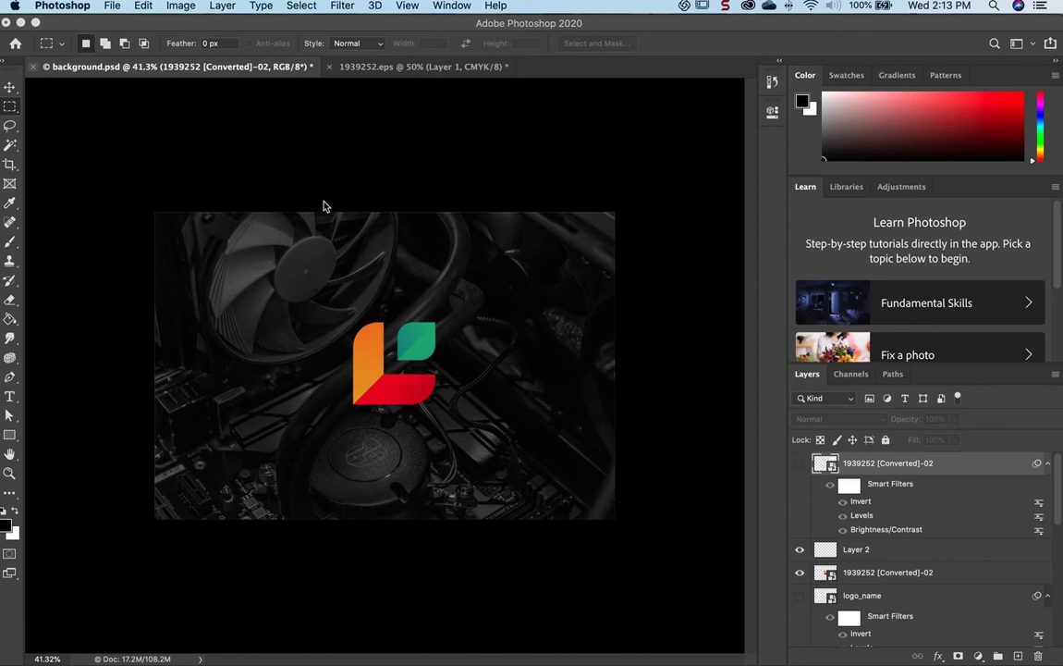
{"action": "mouse_move", "coordinate": [320, 256]}
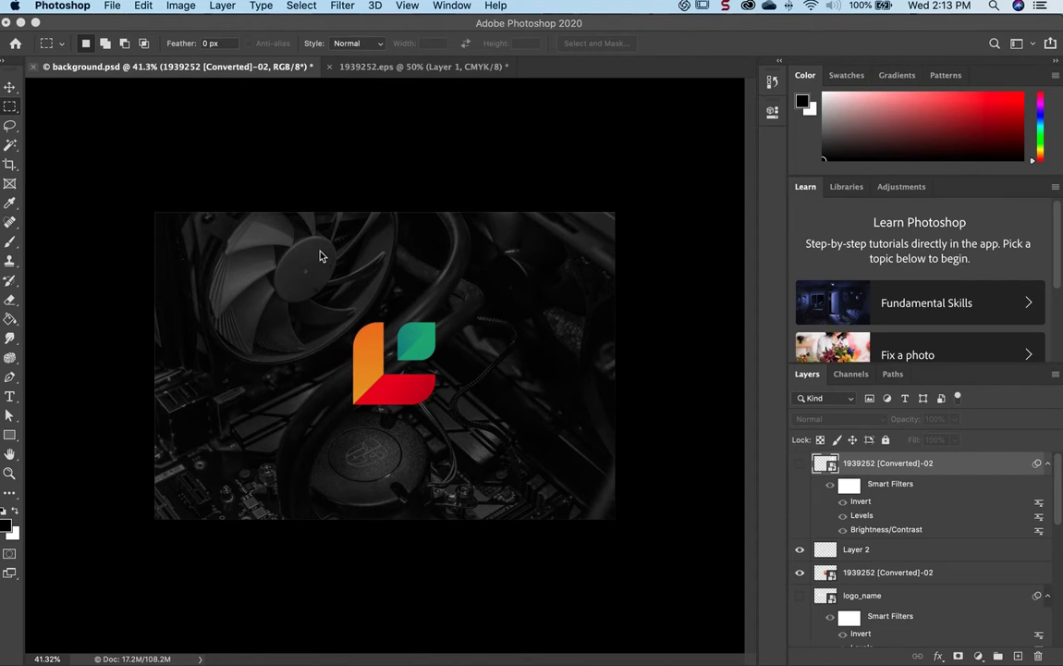
{"action": "mouse_move", "coordinate": [320, 236]}
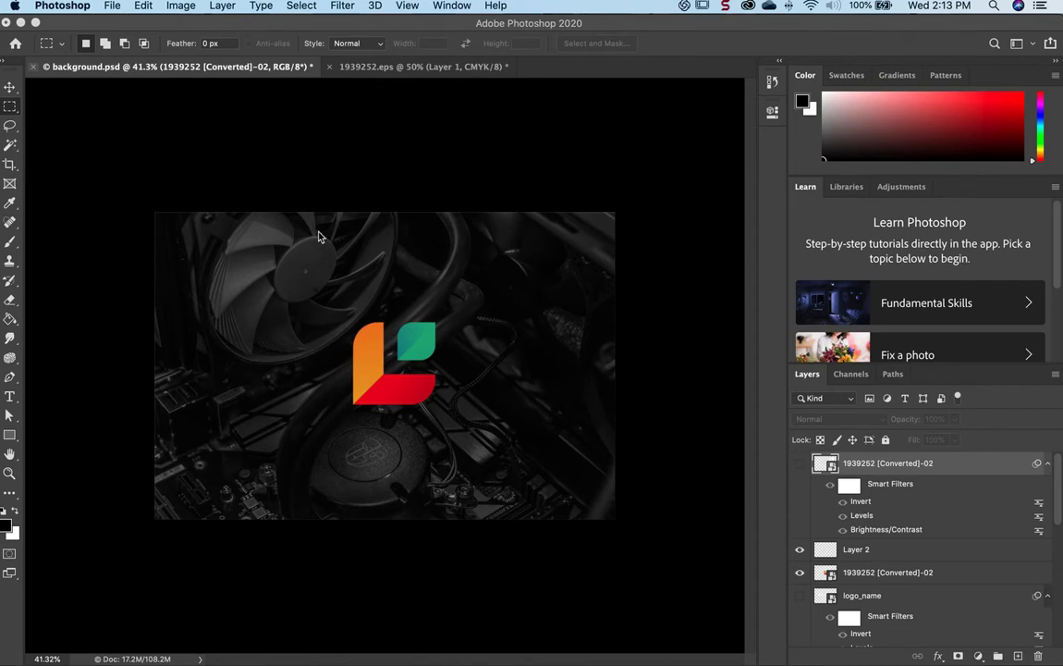
{"action": "mouse_move", "coordinate": [356, 372]}
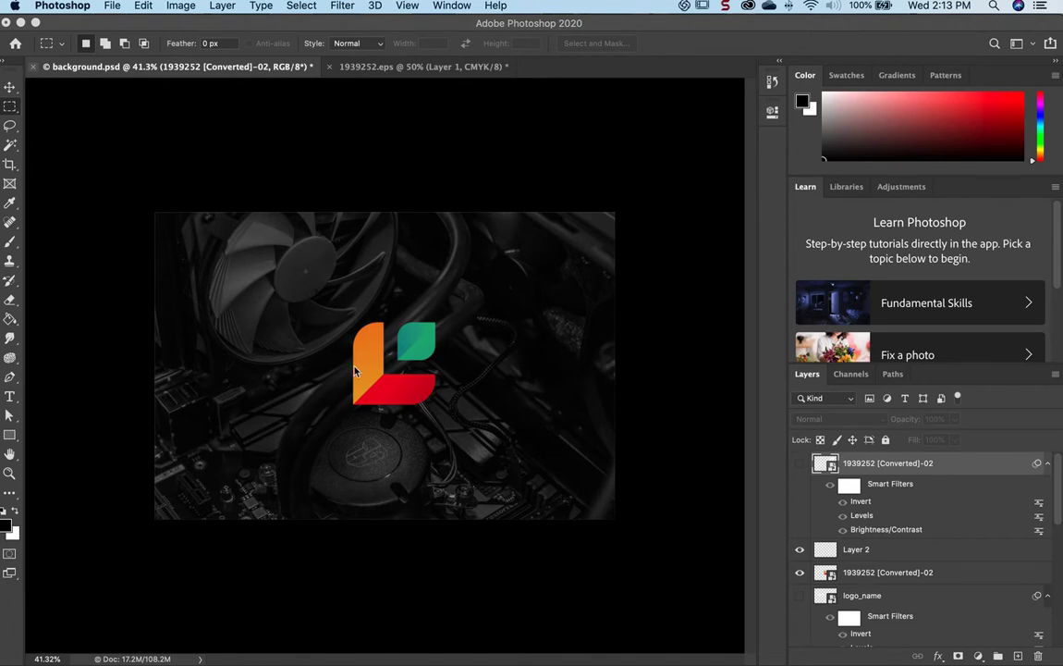
{"action": "mouse_move", "coordinate": [363, 386]}
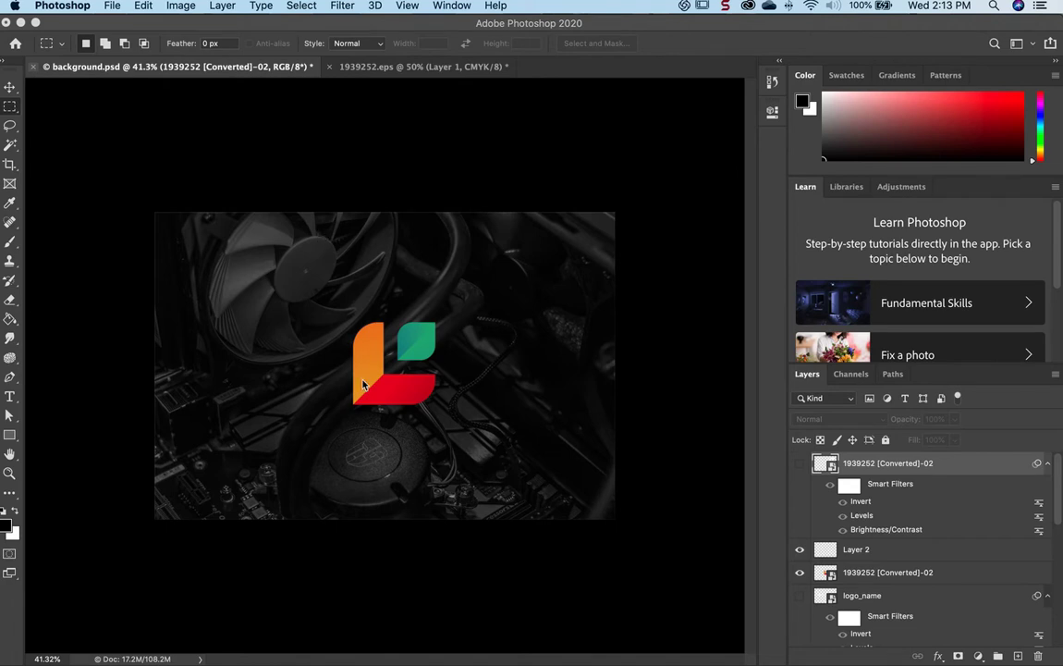
{"action": "mouse_move", "coordinate": [386, 415]}
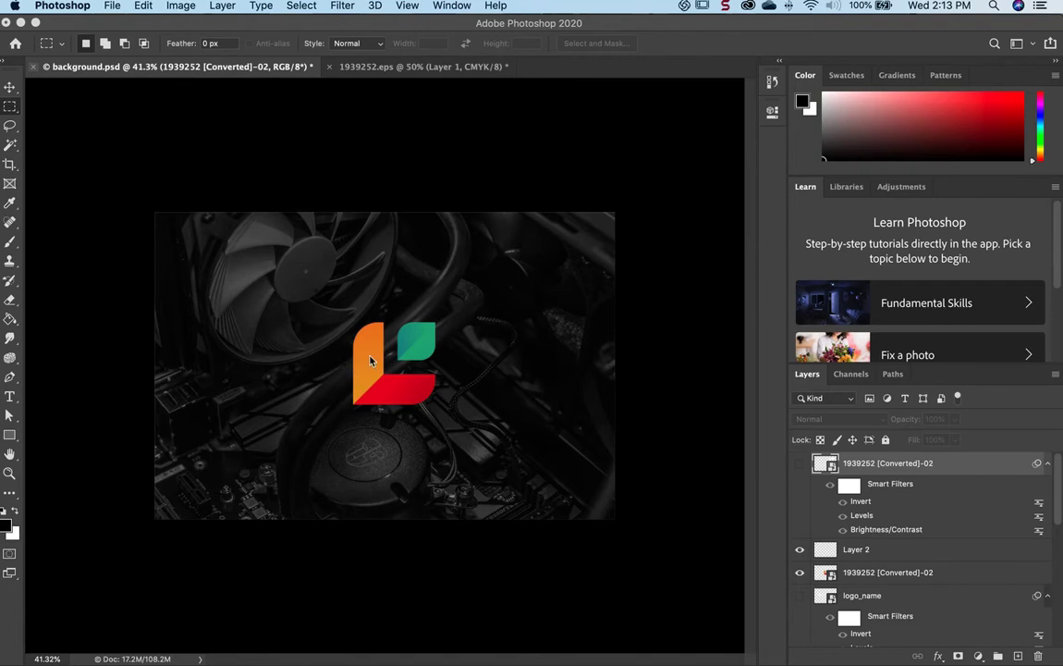
{"action": "mouse_move", "coordinate": [418, 419]}
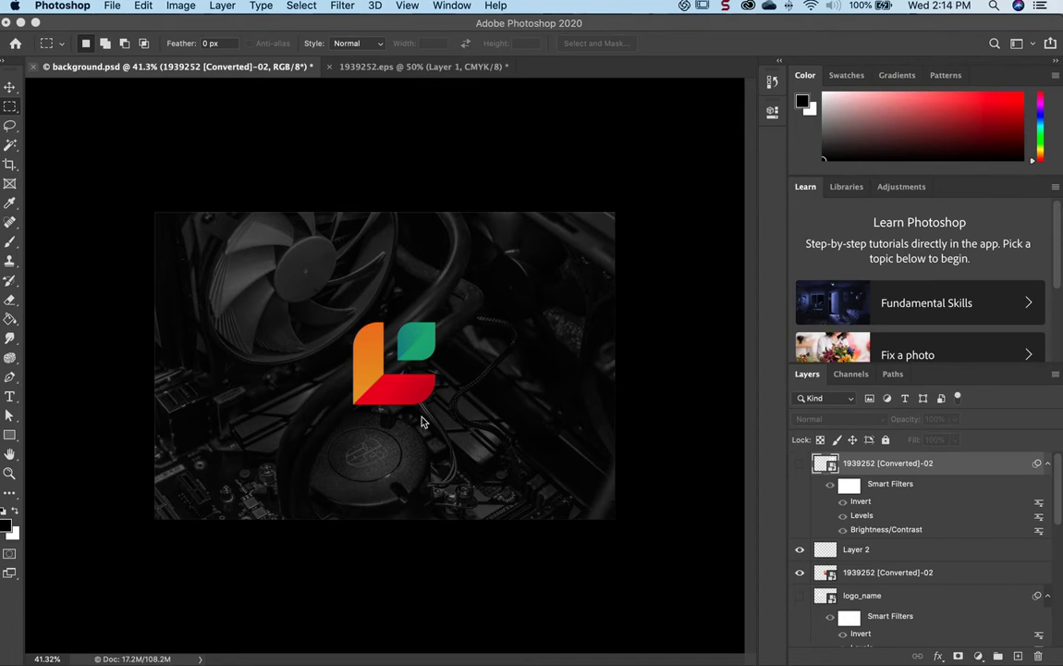
{"action": "mouse_move", "coordinate": [418, 431]}
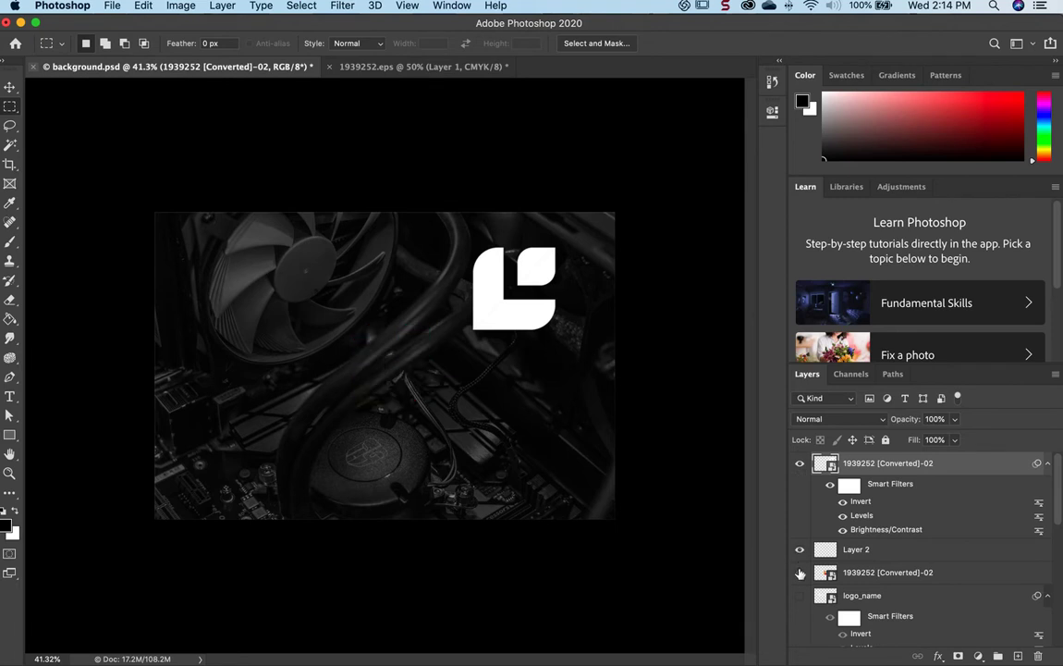
Hide the top white logo layer and select the coloured '1939252 [Converted]-02' layer.
{"action": "left_click", "coordinate": [800, 463]}
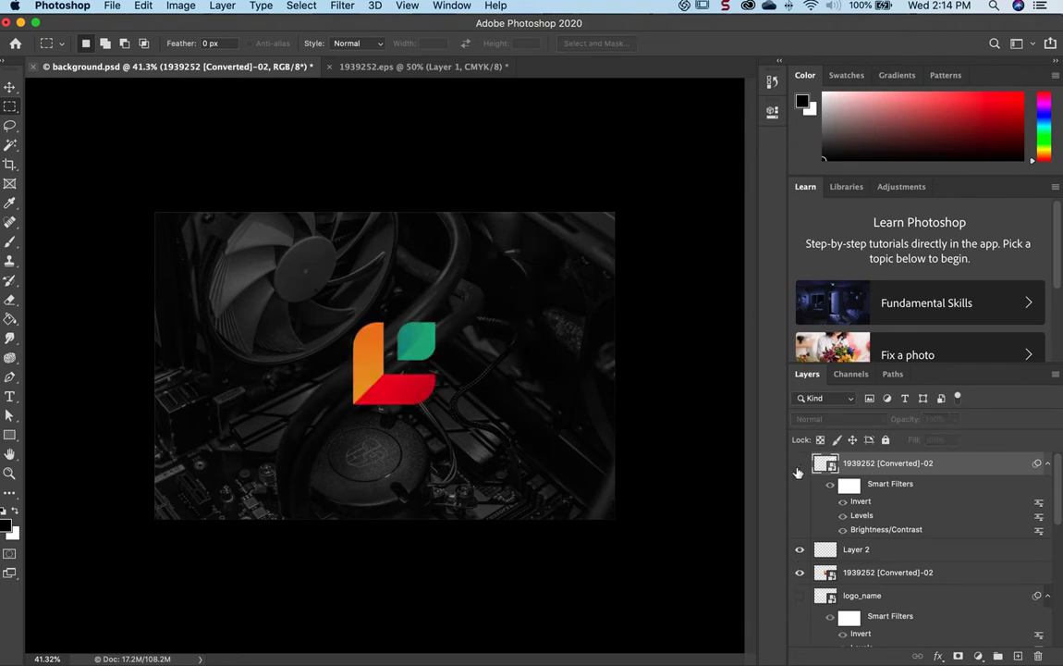
{"action": "left_click", "coordinate": [887, 571]}
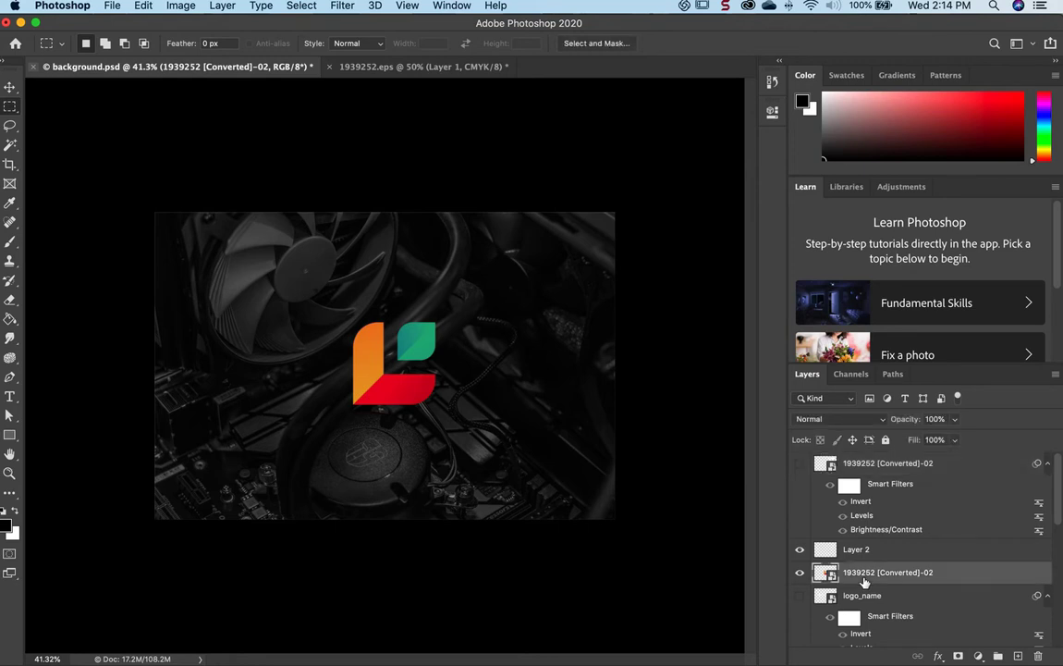
{"action": "mouse_move", "coordinate": [864, 583]}
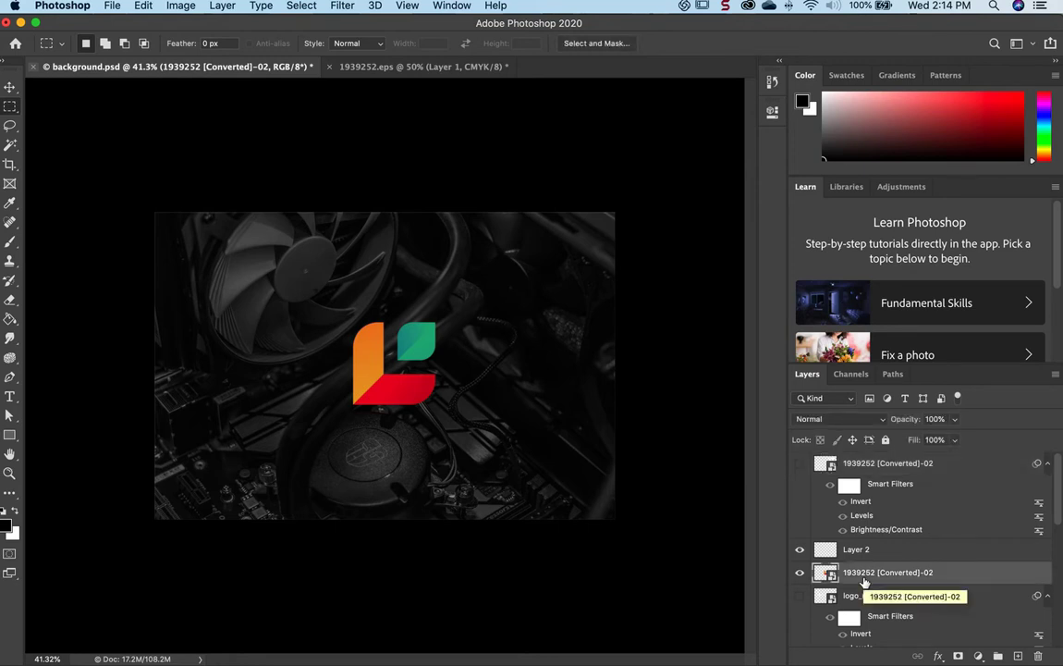
{"action": "mouse_move", "coordinate": [864, 578]}
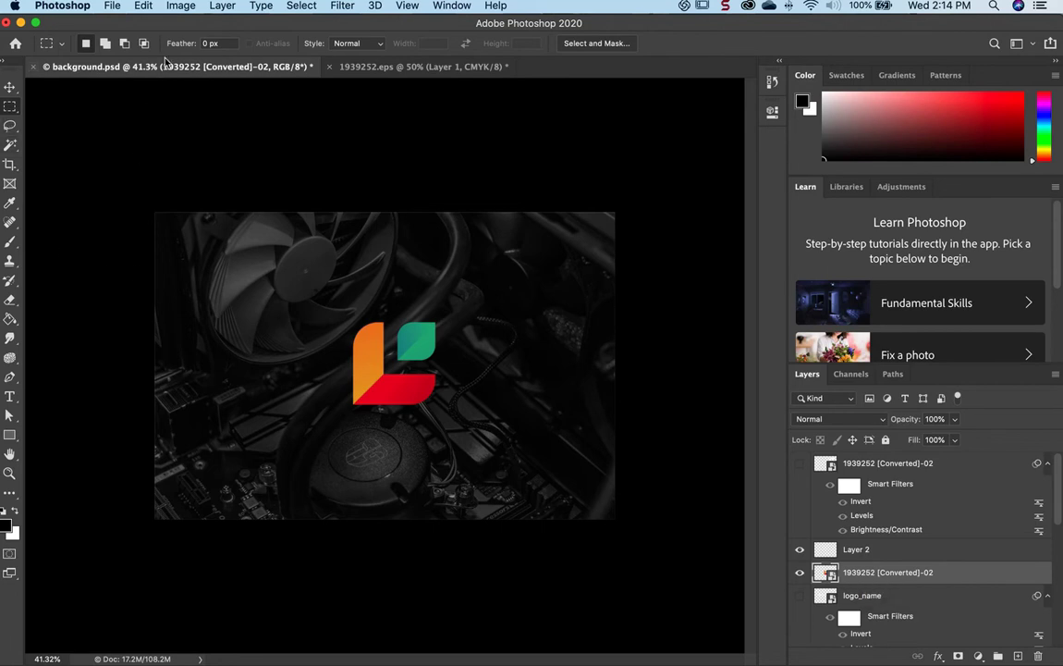
{"action": "mouse_move", "coordinate": [177, 13]}
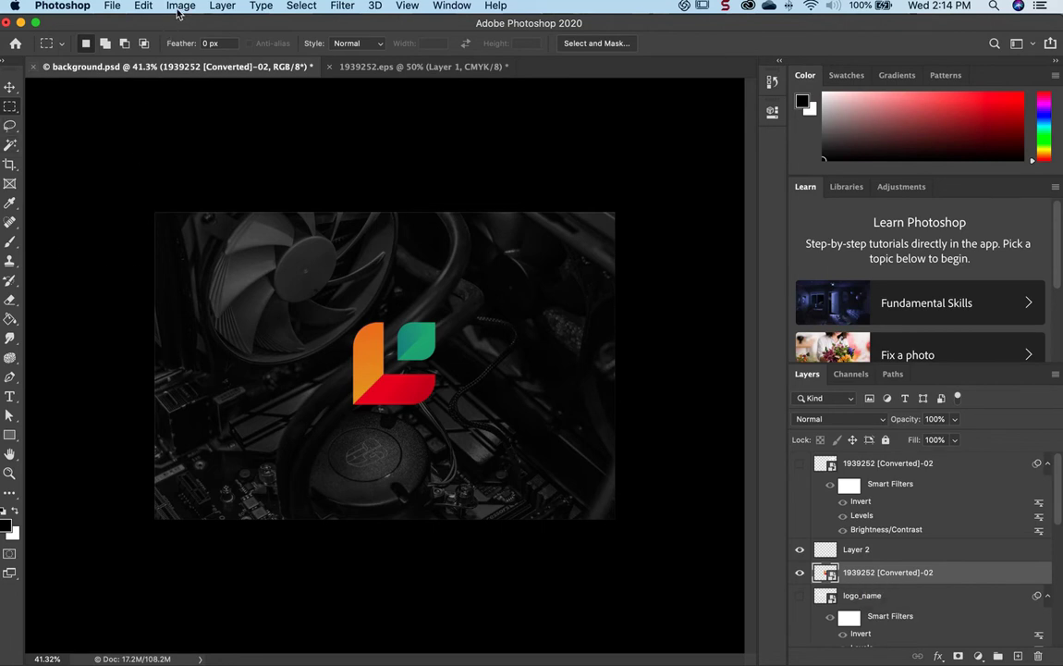
Apply Brightness/Contrast to the coloured logo with Contrast set to -50.
{"action": "left_click", "coordinate": [180, 5]}
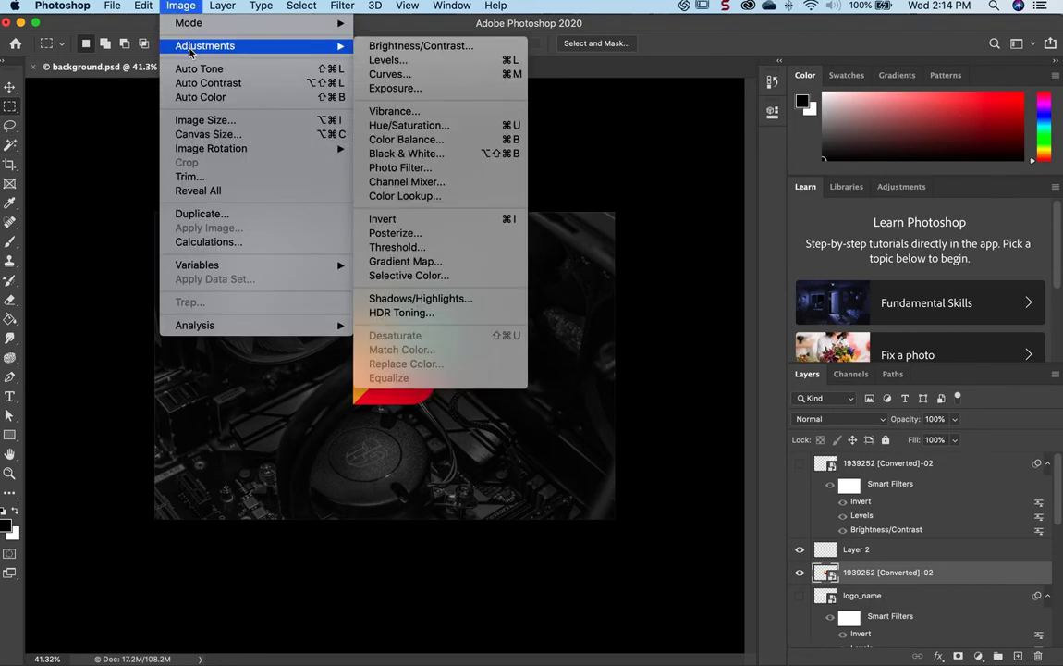
{"action": "left_click", "coordinate": [421, 45]}
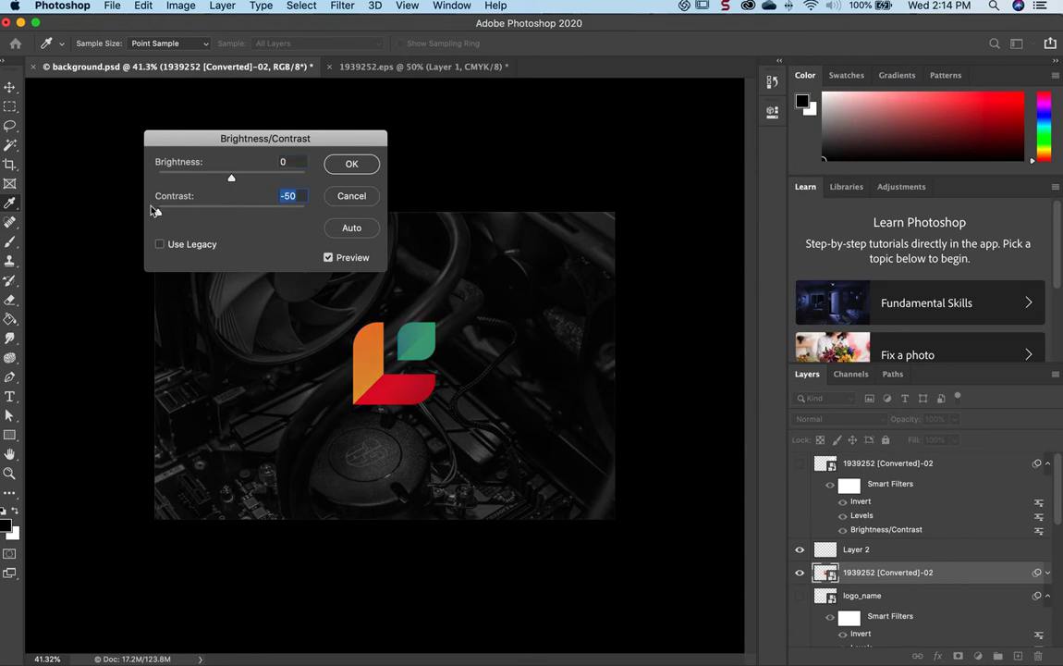
{"action": "mouse_move", "coordinate": [342, 178]}
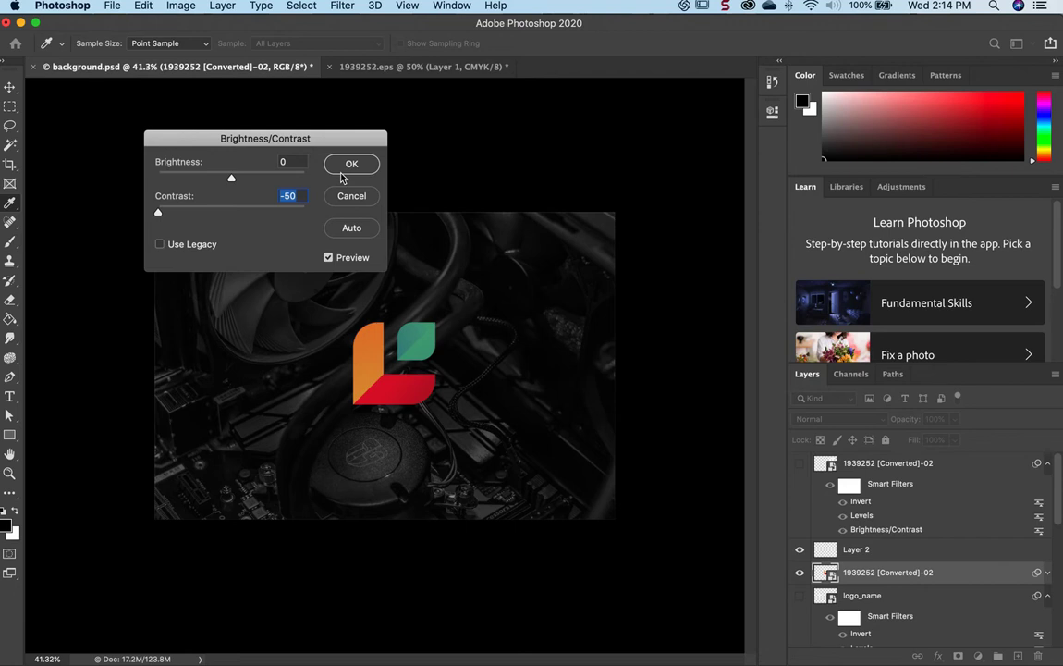
{"action": "left_click", "coordinate": [351, 164]}
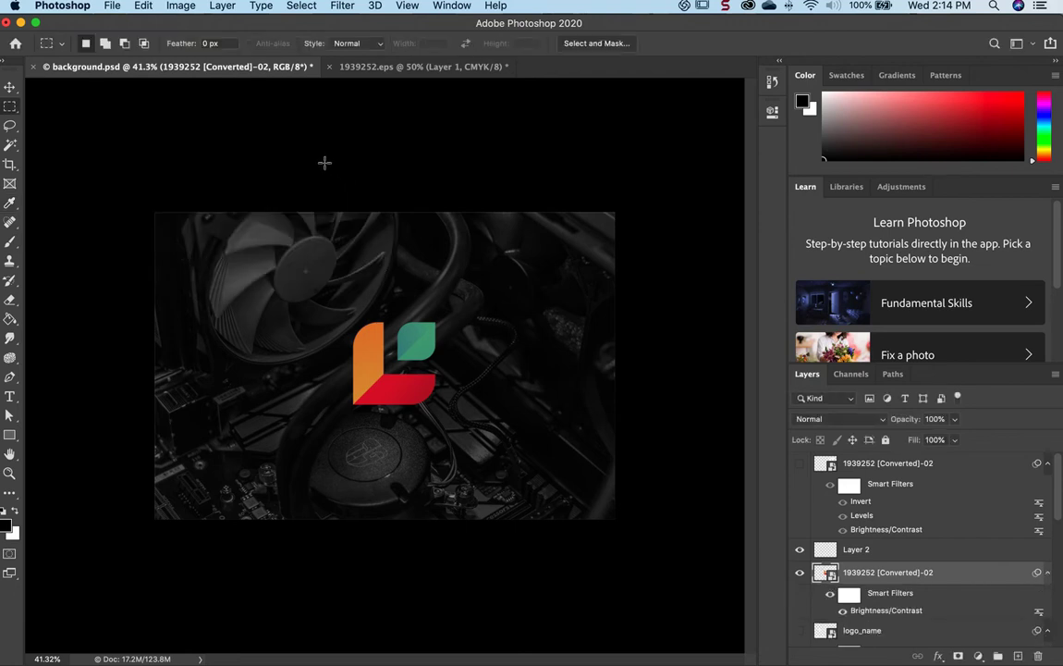
Apply Levels with the white Output Levels slider dragged to 0.
{"action": "left_click", "coordinate": [180, 5]}
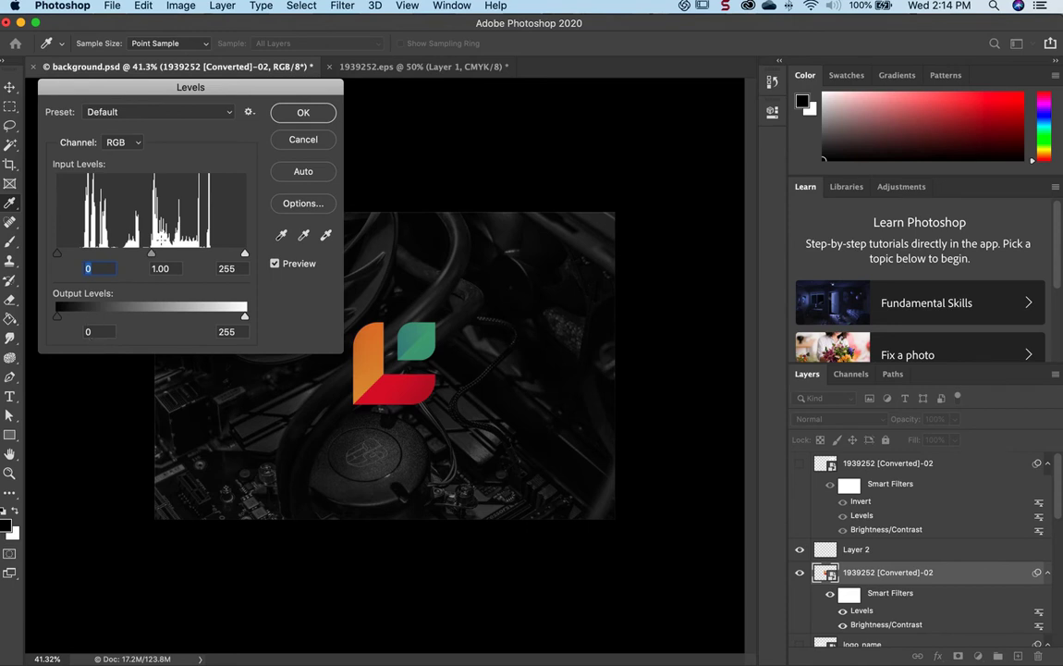
{"action": "mouse_move", "coordinate": [240, 329]}
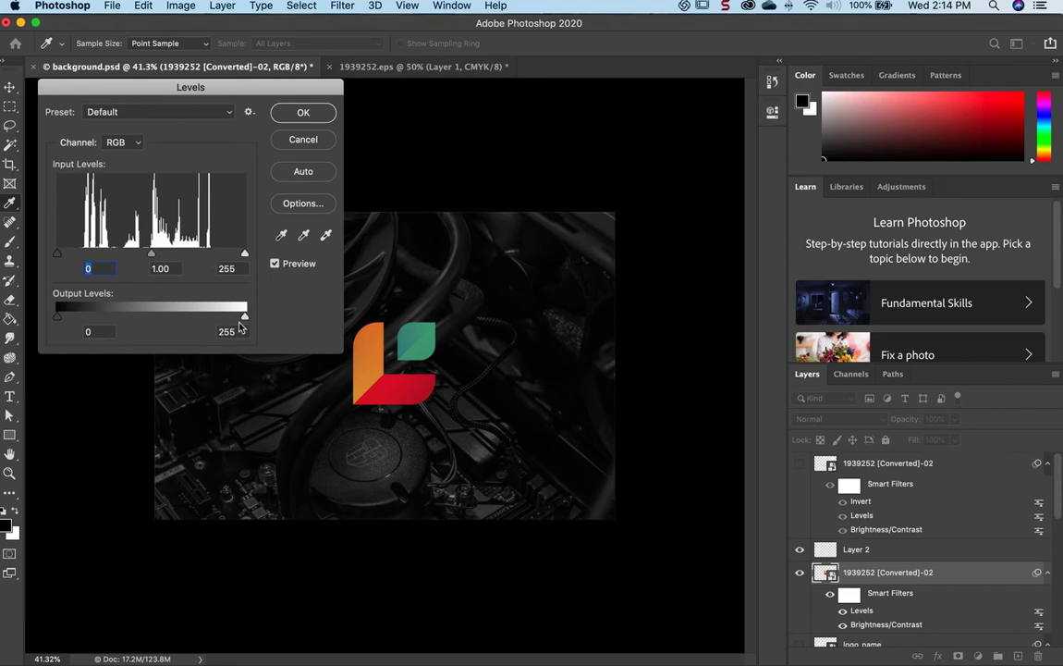
{"action": "mouse_move", "coordinate": [247, 326]}
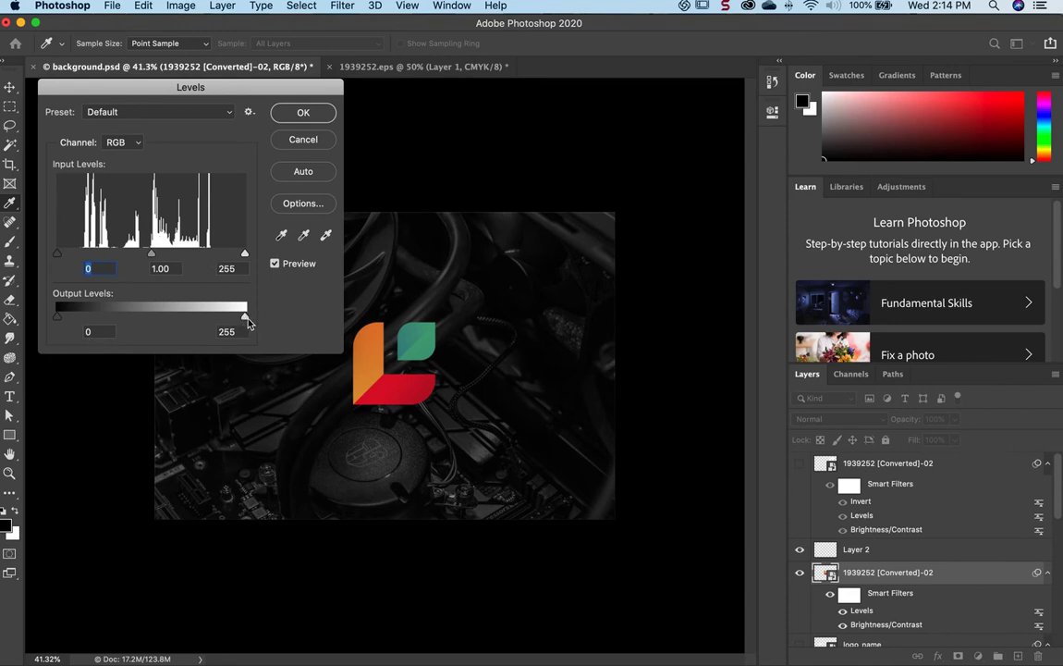
{"action": "mouse_move", "coordinate": [258, 332]}
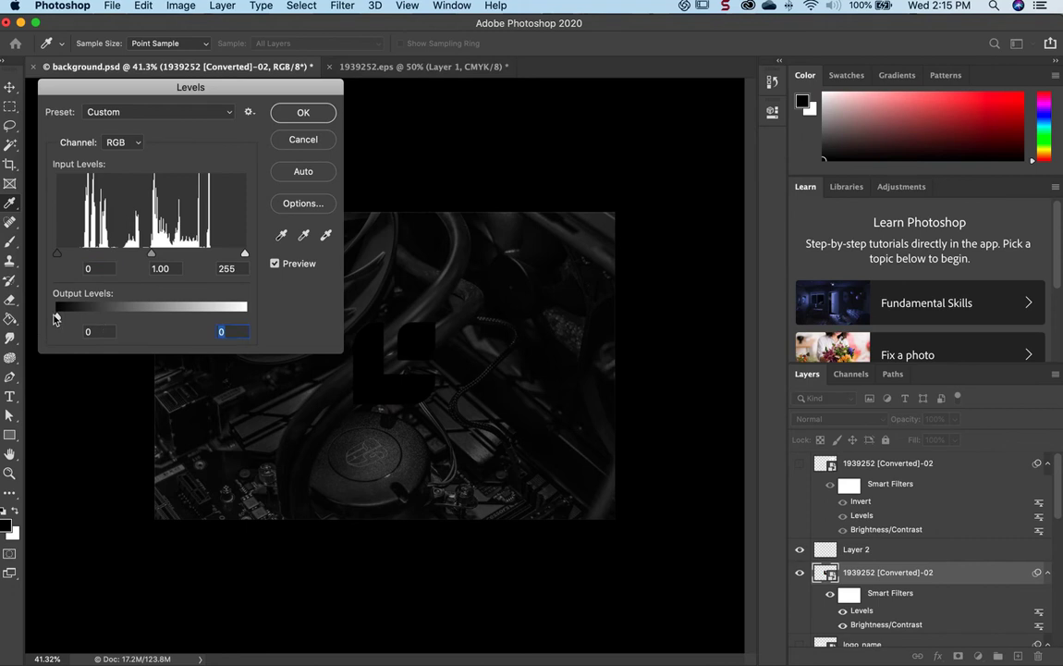
{"action": "left_click", "coordinate": [99, 331]}
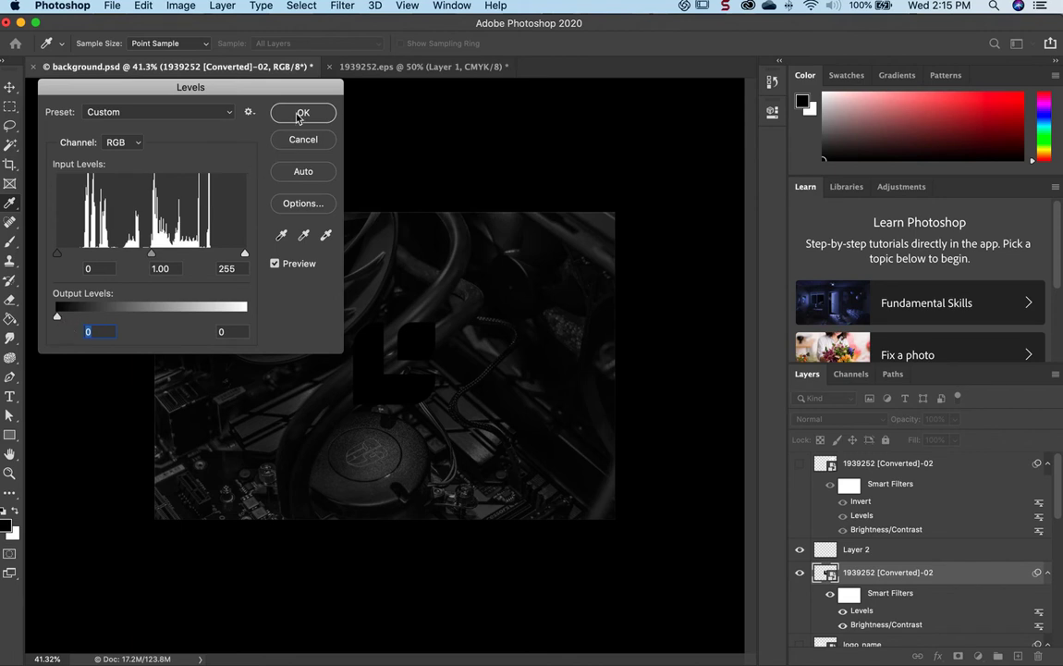
{"action": "left_click", "coordinate": [303, 112]}
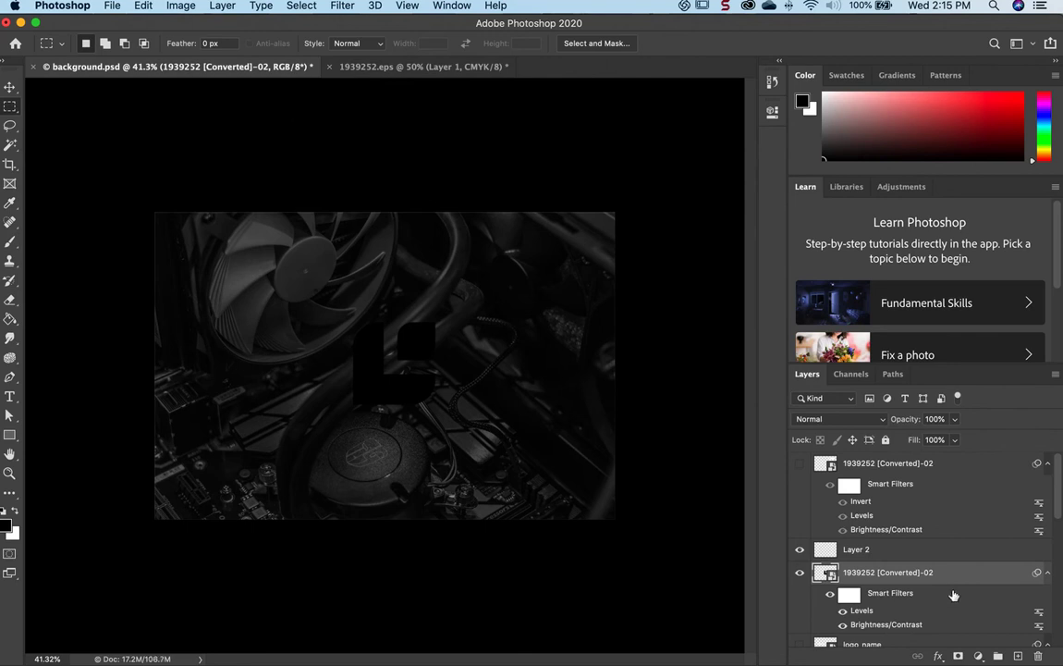
Invert the black logo so it turns solid white.
{"action": "scroll", "scroll_direction": "down", "scroll_amount": 3}
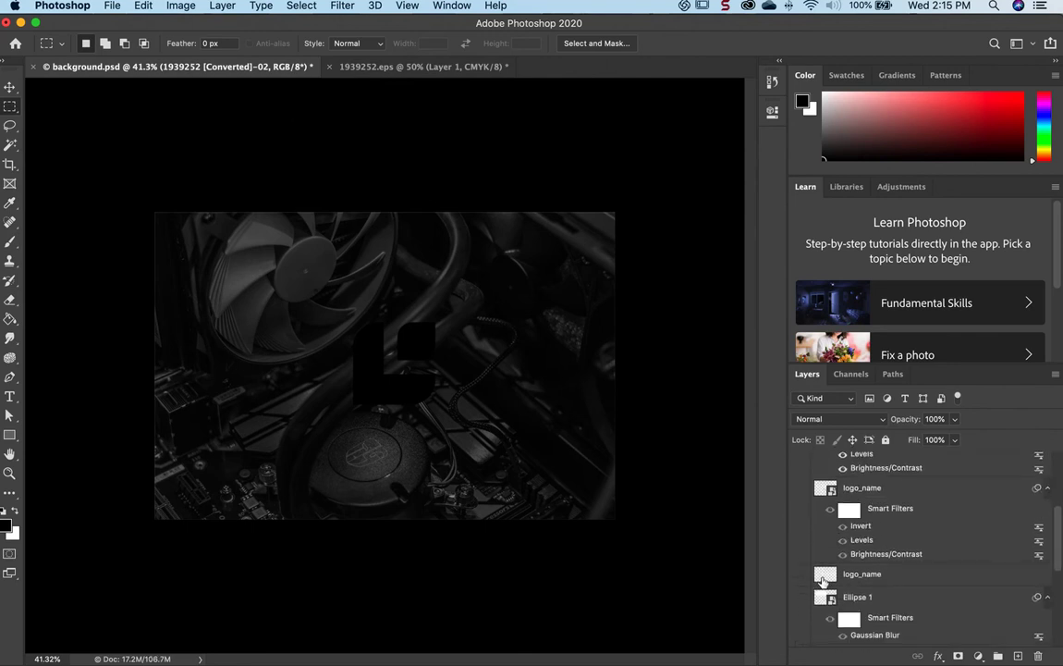
{"action": "scroll", "scroll_direction": "down", "scroll_amount": 3}
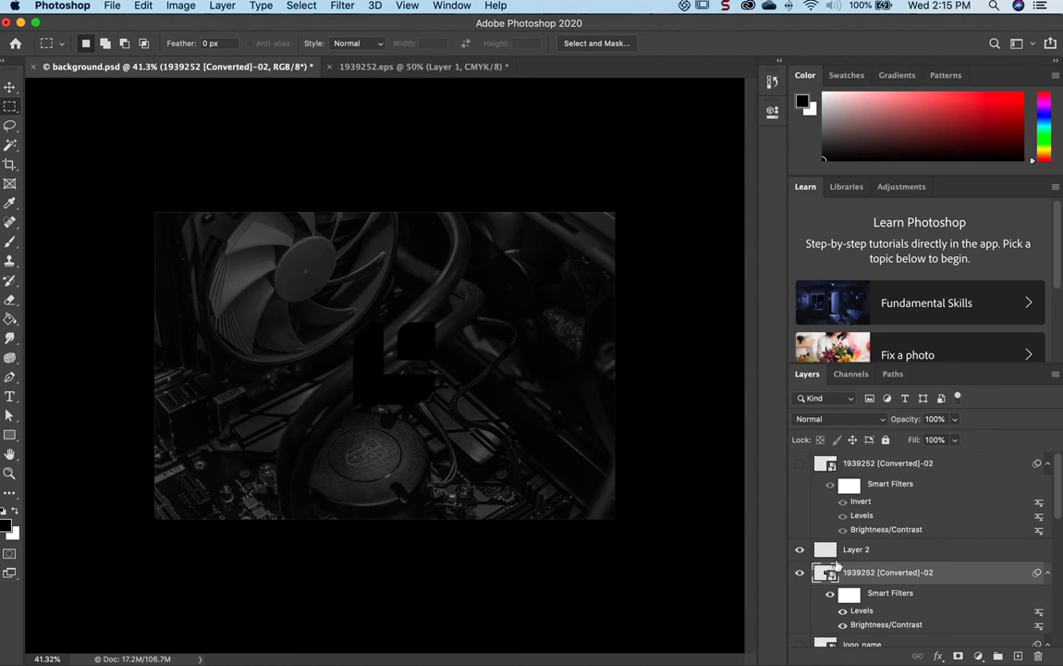
{"action": "left_click", "coordinate": [180, 6]}
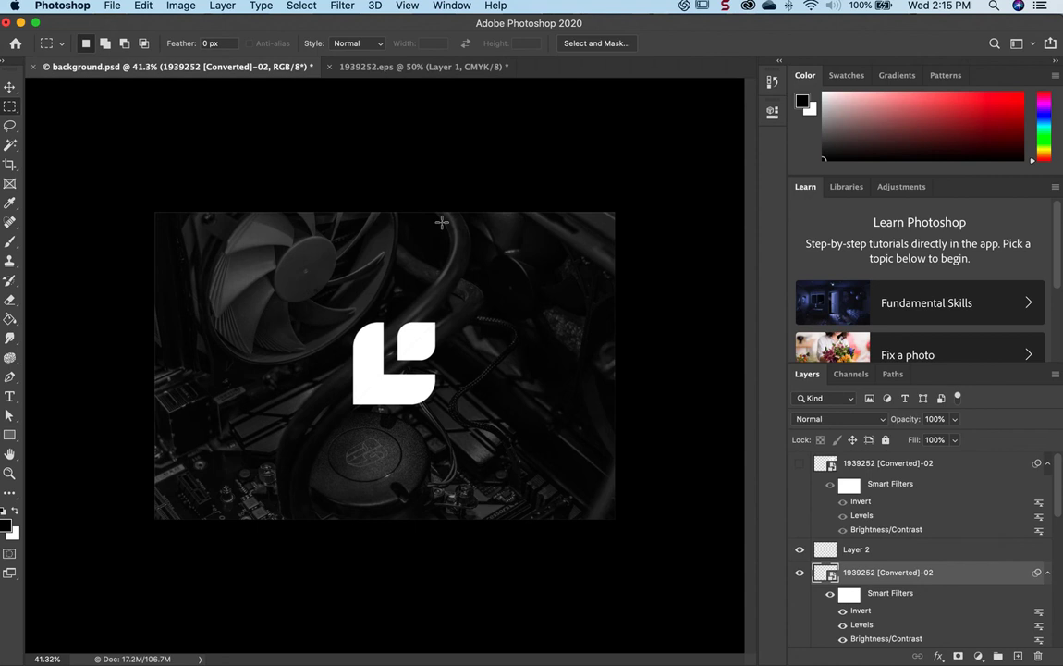
{"action": "mouse_move", "coordinate": [447, 229]}
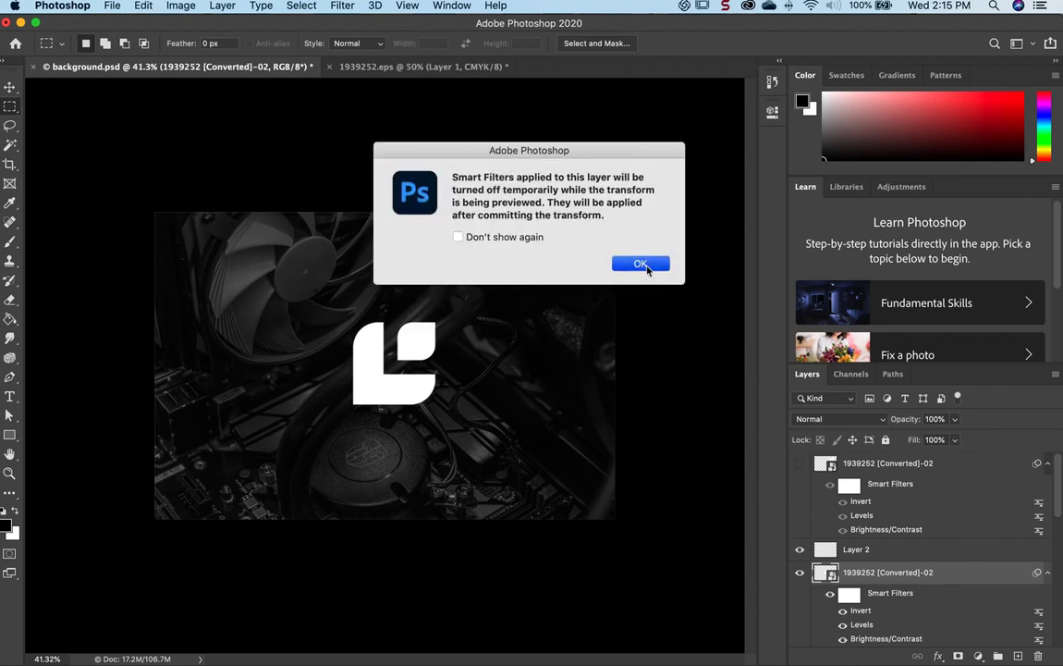
Dismiss the smart filter notice and drag the white logo left over the fan area.
{"action": "left_click", "coordinate": [641, 263]}
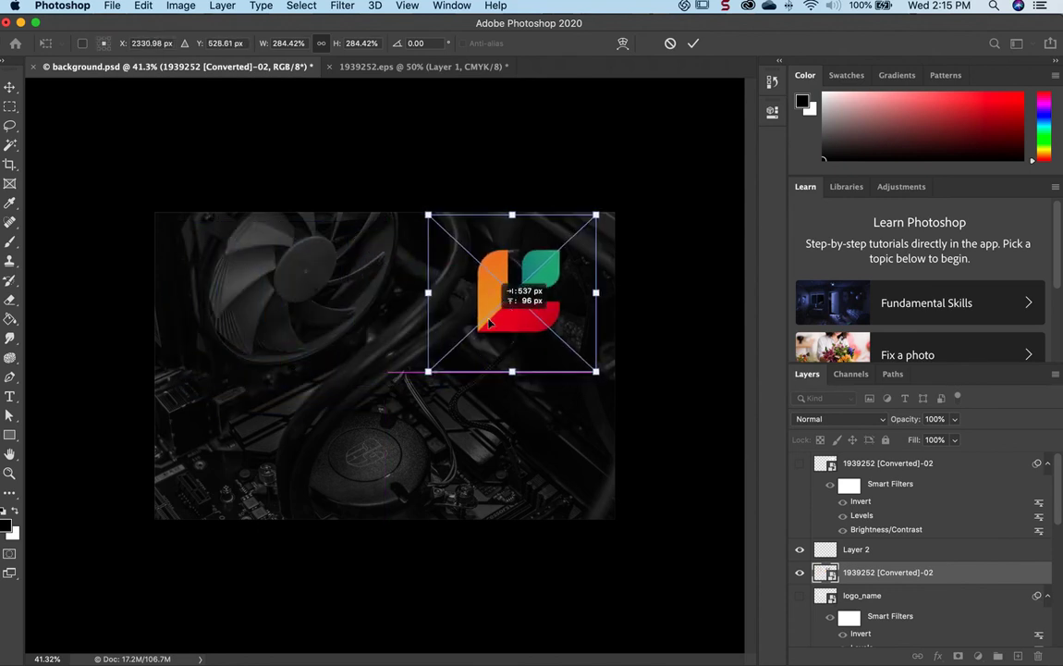
{"action": "left_click_drag", "start_coordinate": [513, 292], "coordinate": [300, 342]}
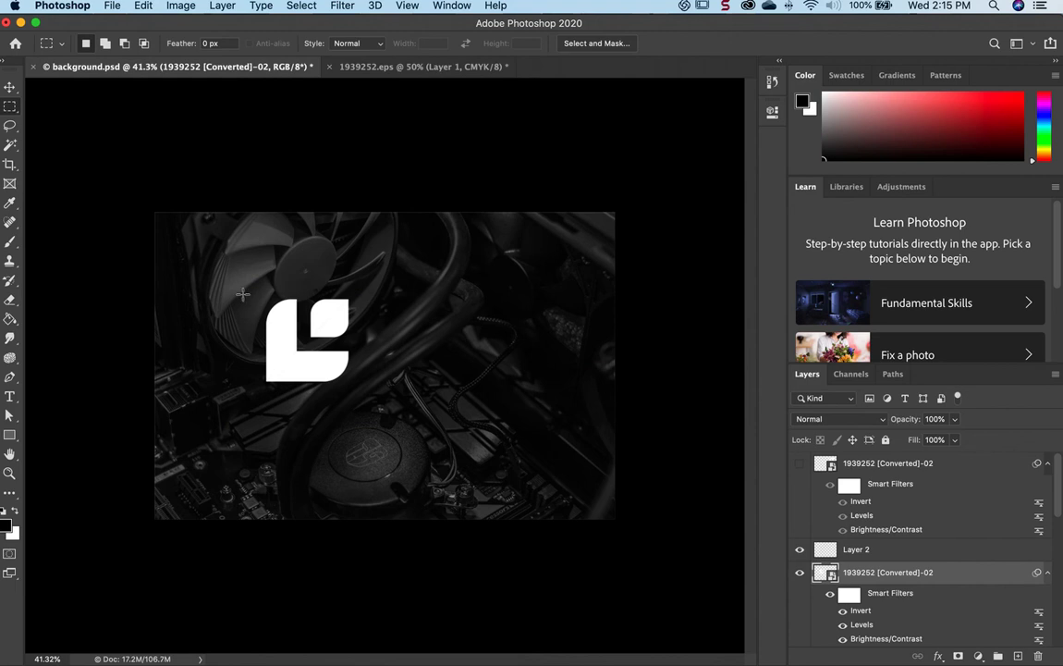
{"action": "mouse_move", "coordinate": [160, 176]}
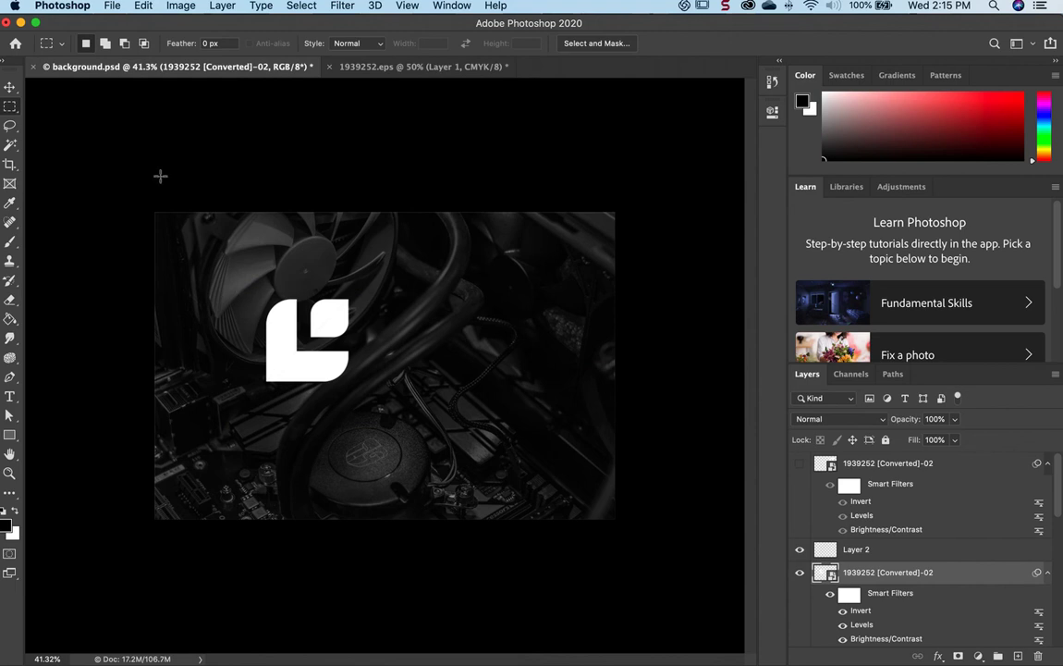
{"action": "mouse_move", "coordinate": [254, 208]}
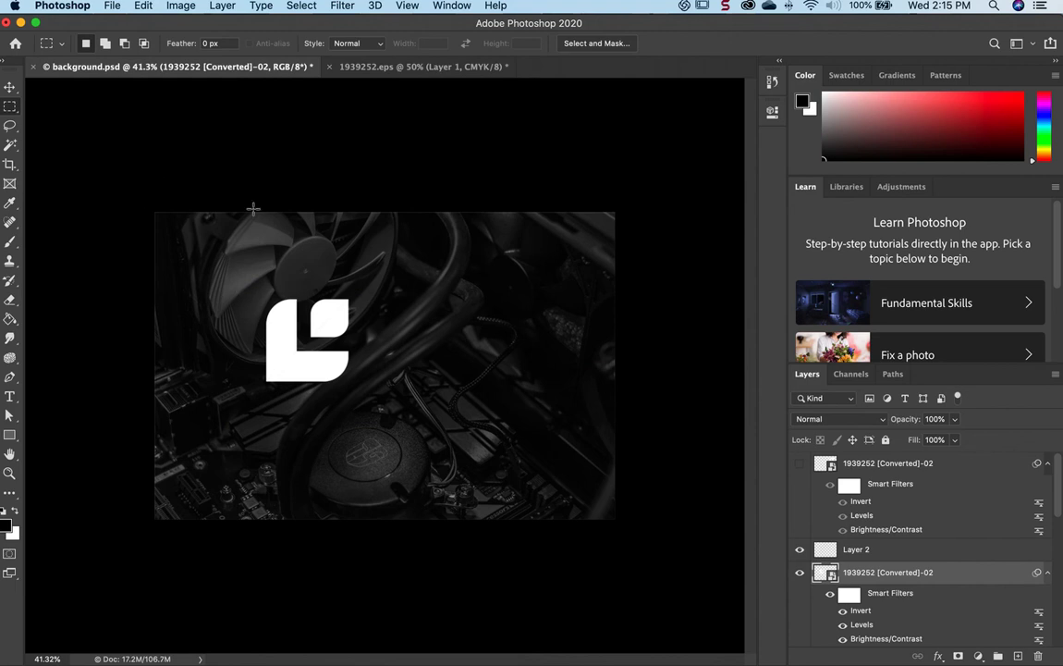